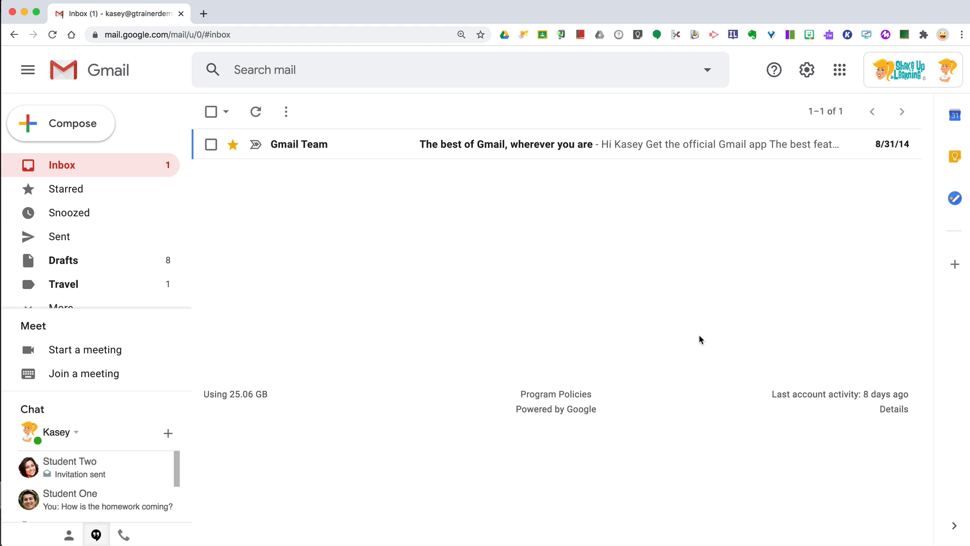
mouse_move(807, 70)
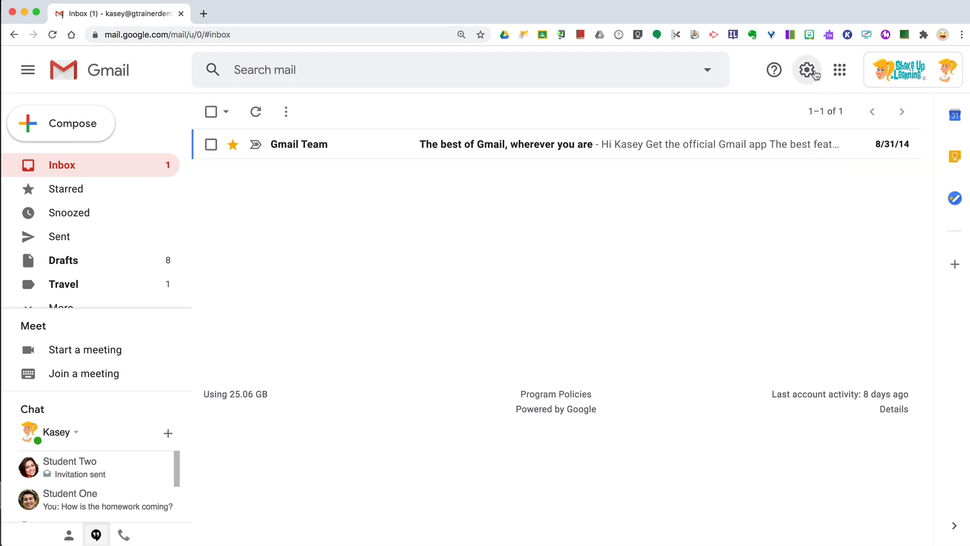
Step: Open Gmail's quick settings and go to See all settings
click(807, 69)
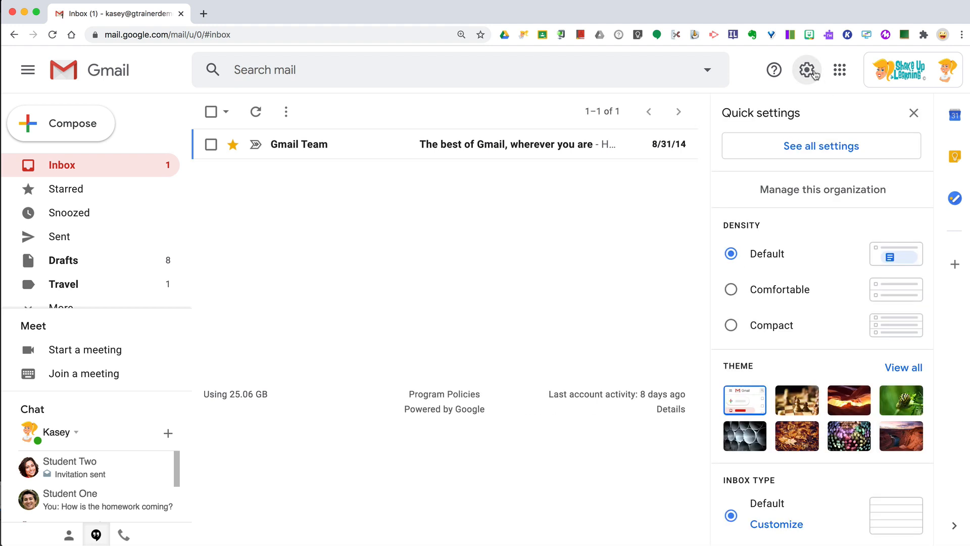
click(821, 145)
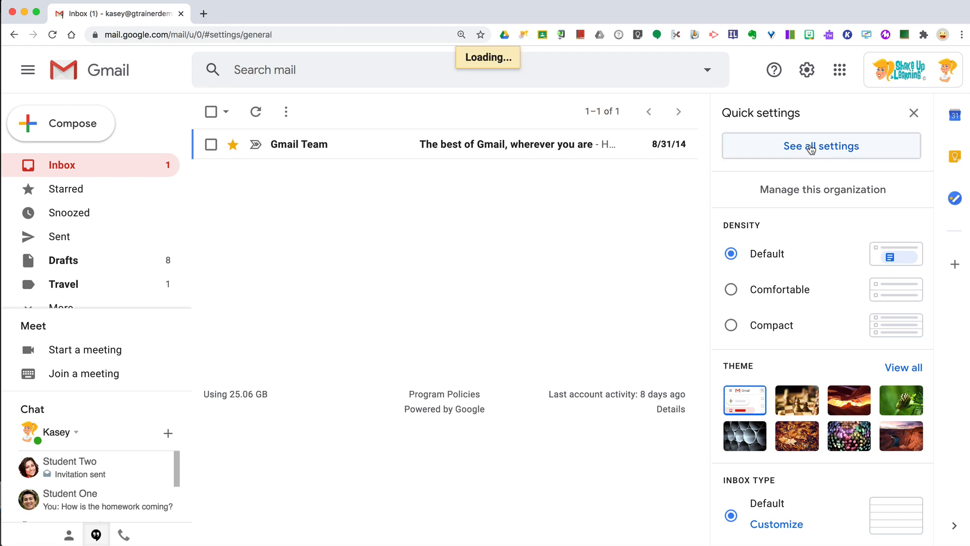
Step: On the General tab, keep the Undo Send cancellation period at 30 seconds
click(821, 146)
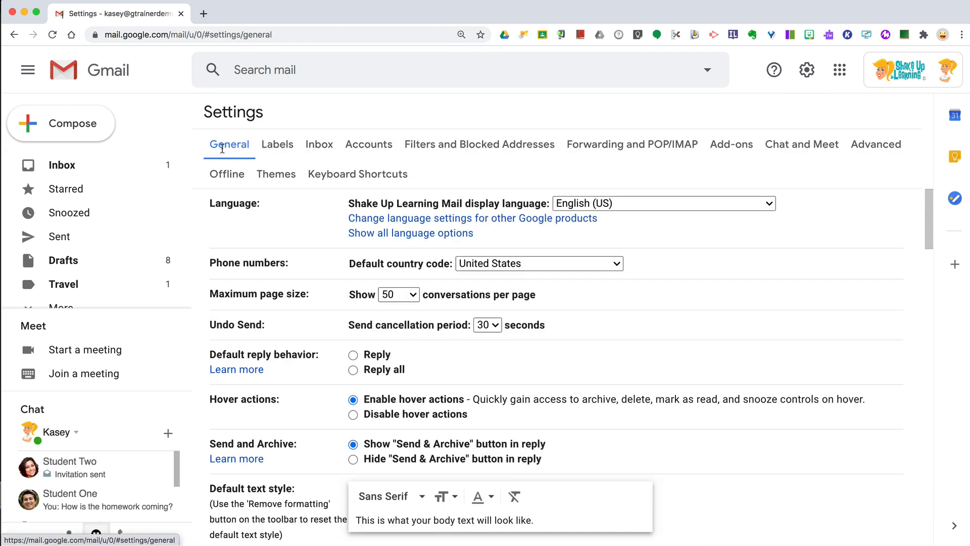
scroll(down, 3)
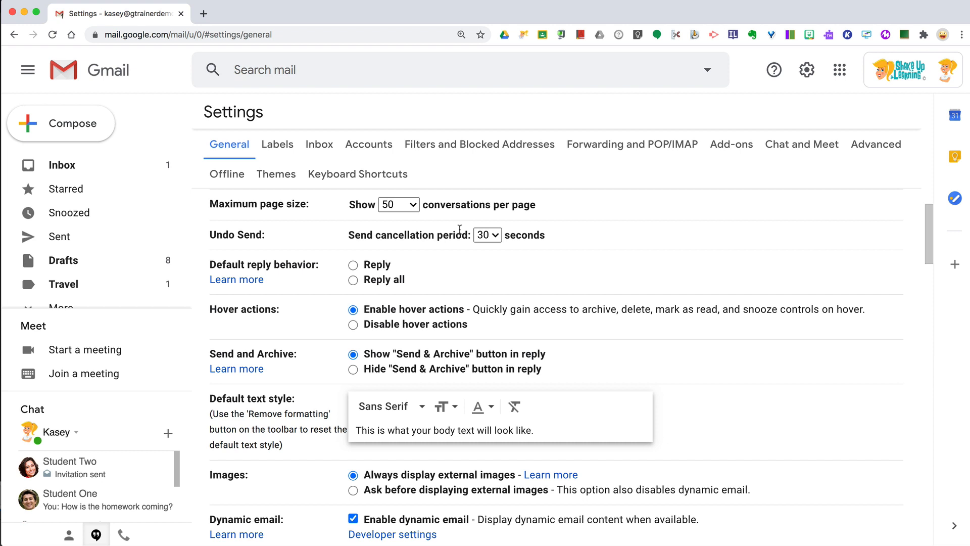
click(487, 235)
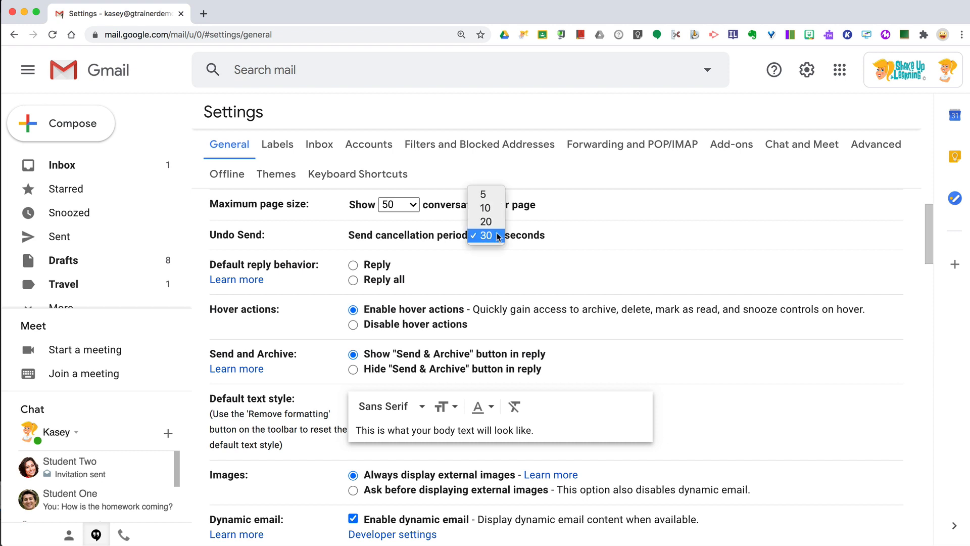
mouse_move(486, 210)
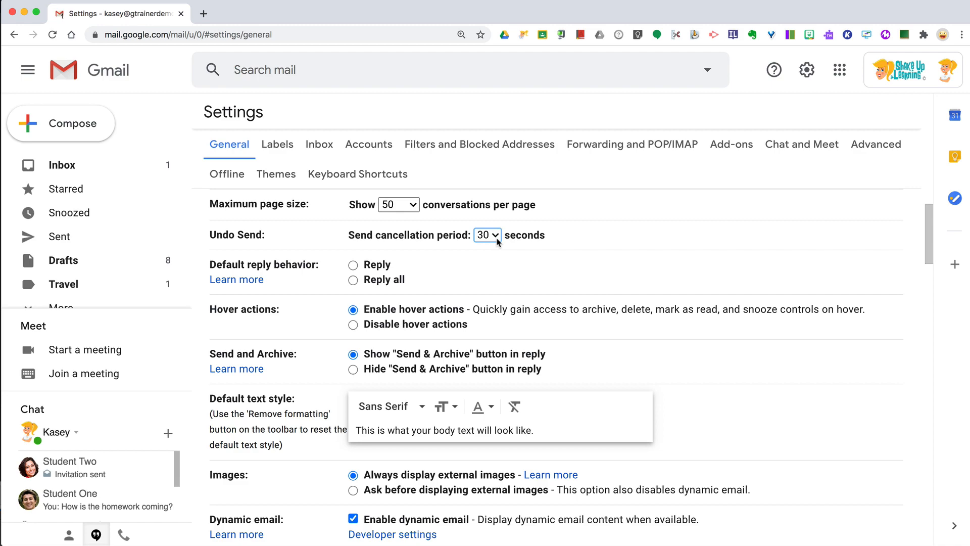
scroll(down, 3)
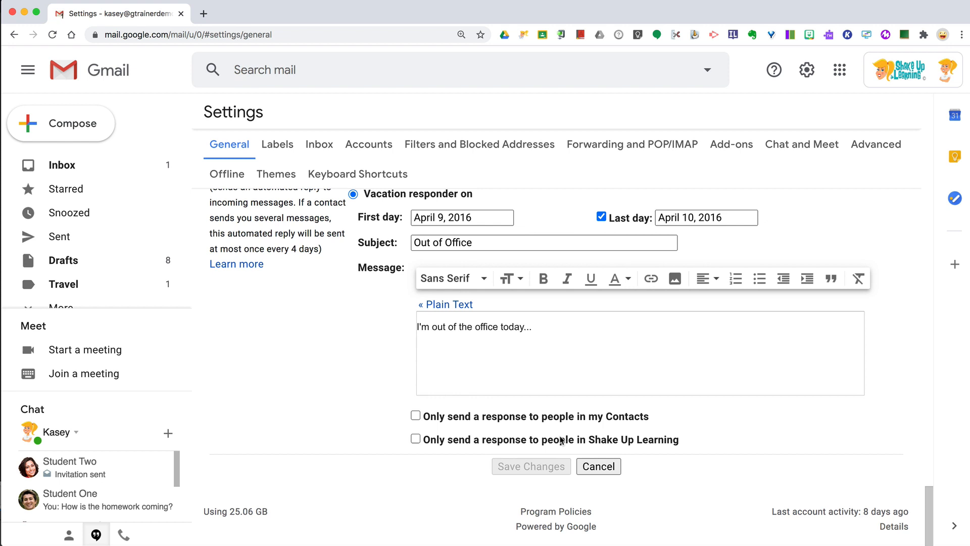
mouse_move(180, 234)
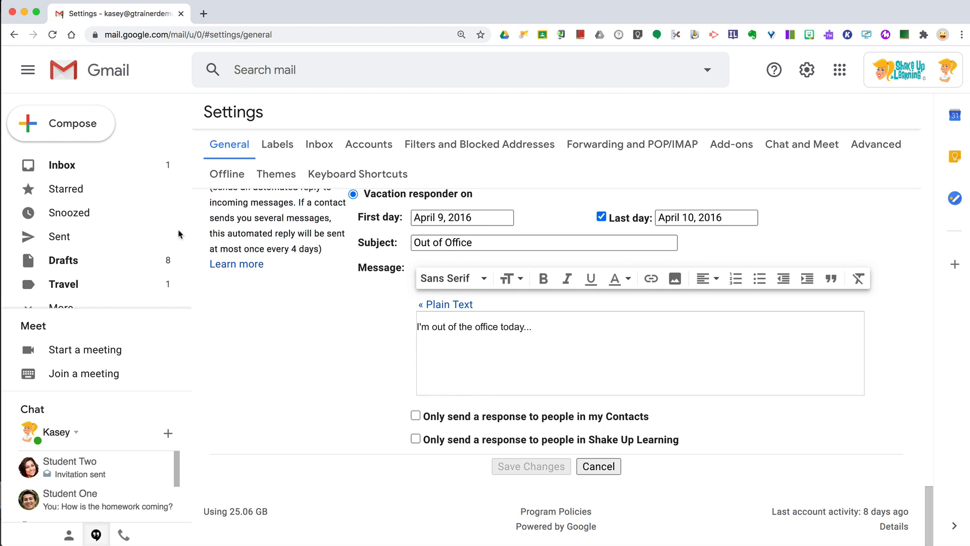
click(61, 124)
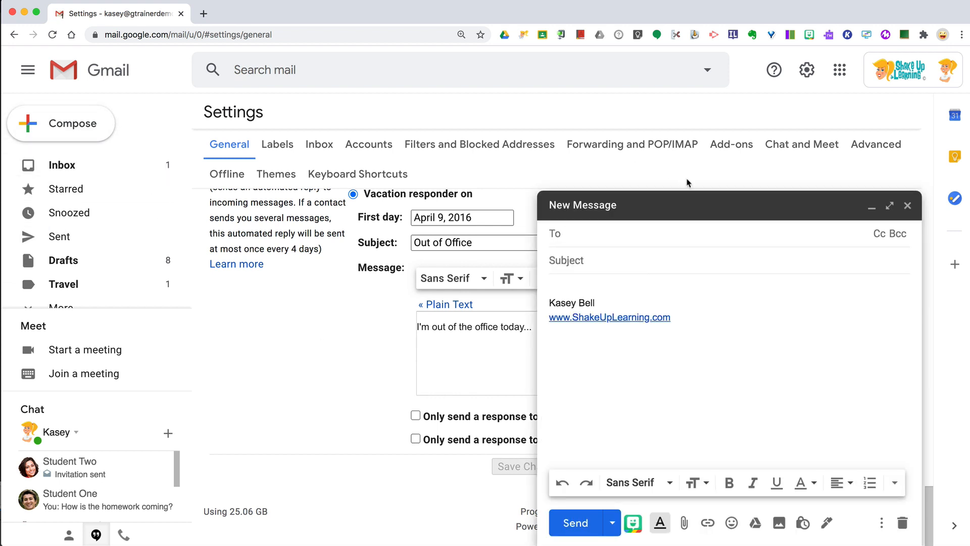
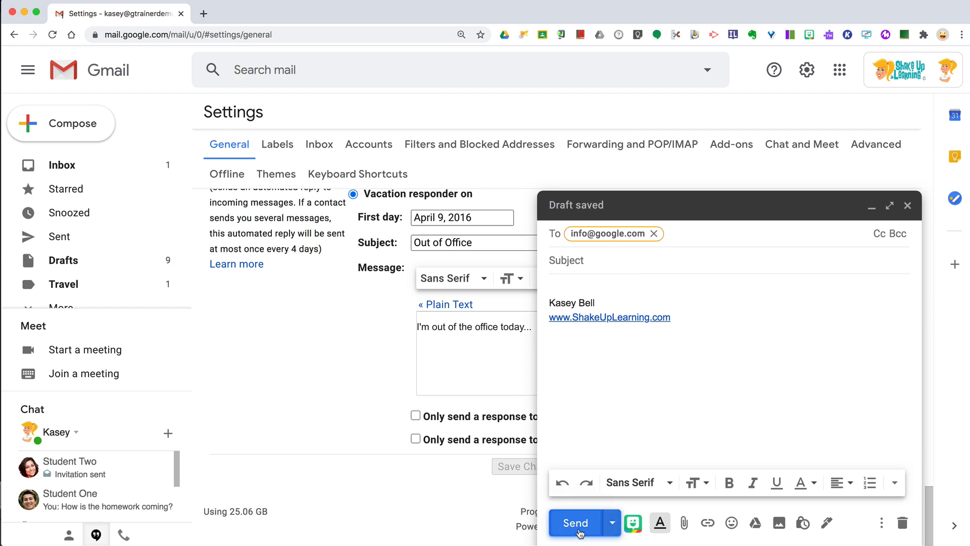
click(575, 523)
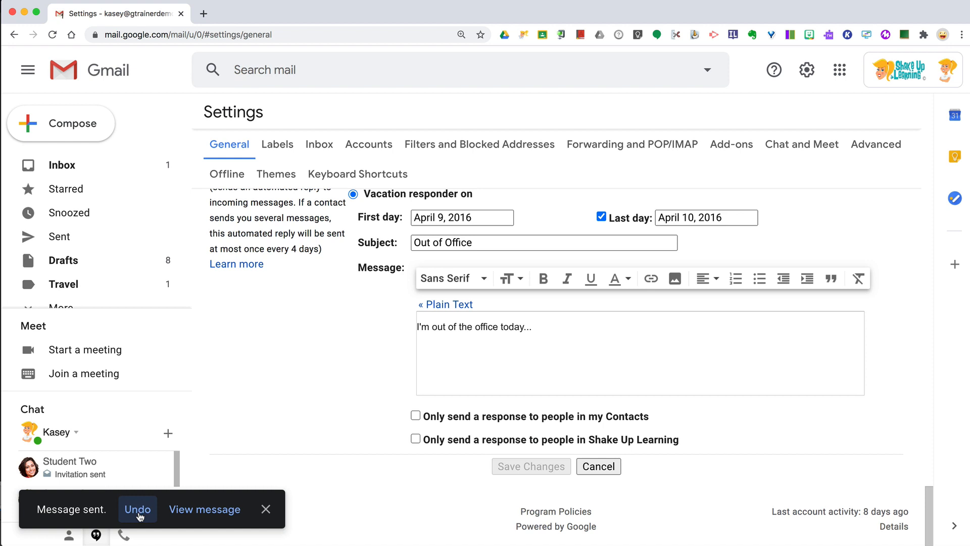
click(137, 509)
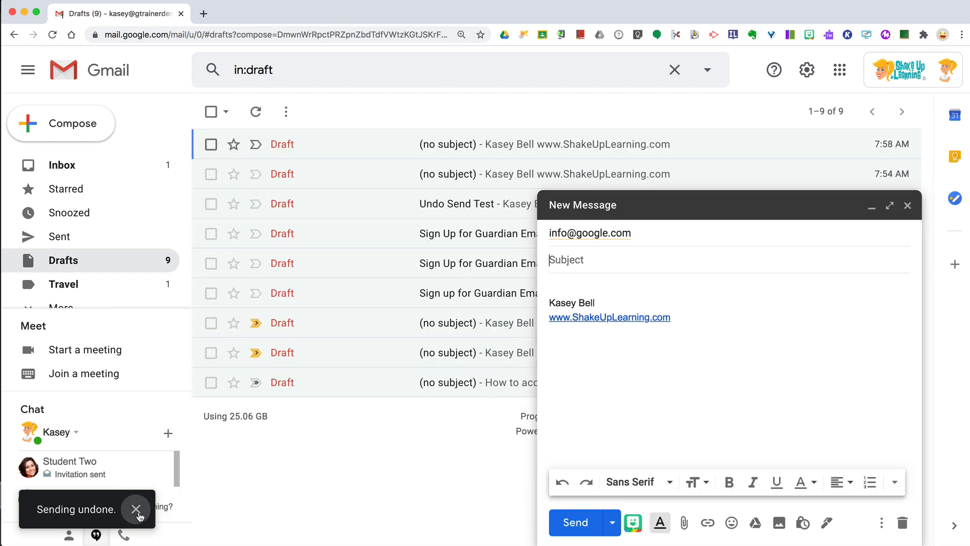